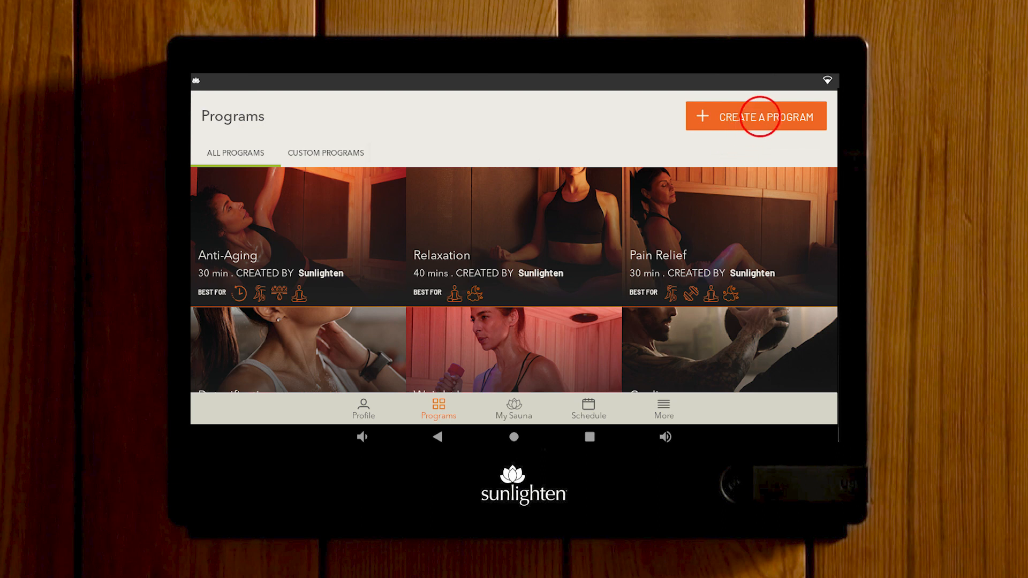
Start a new custom sauna program from the Programs screen.
{"action": "left_click", "coordinate": [764, 117]}
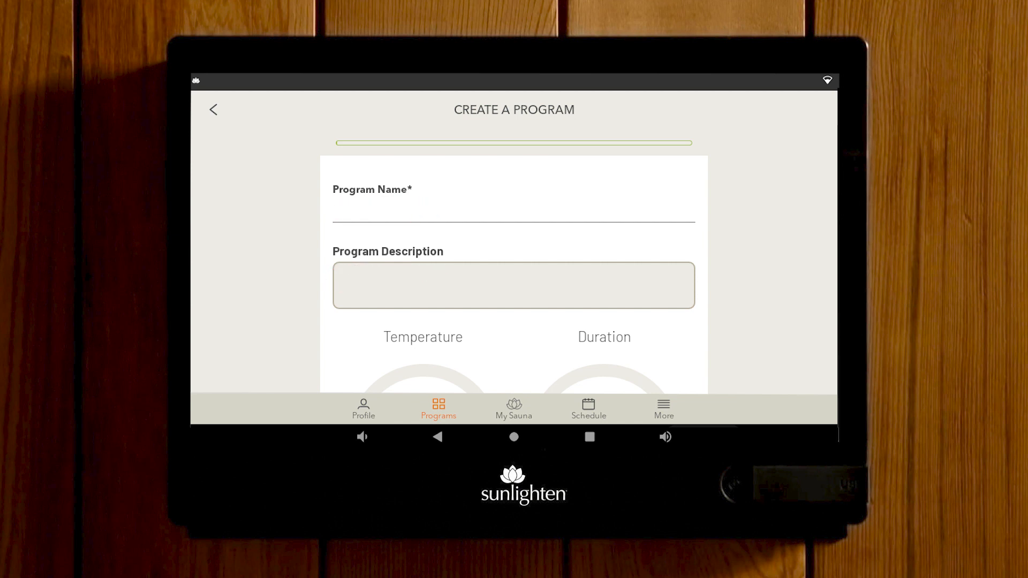
Set the new program's temperature to 140 °F and duration to 45 minutes.
{"action": "scroll", "scroll_direction": "down", "scroll_amount": 3}
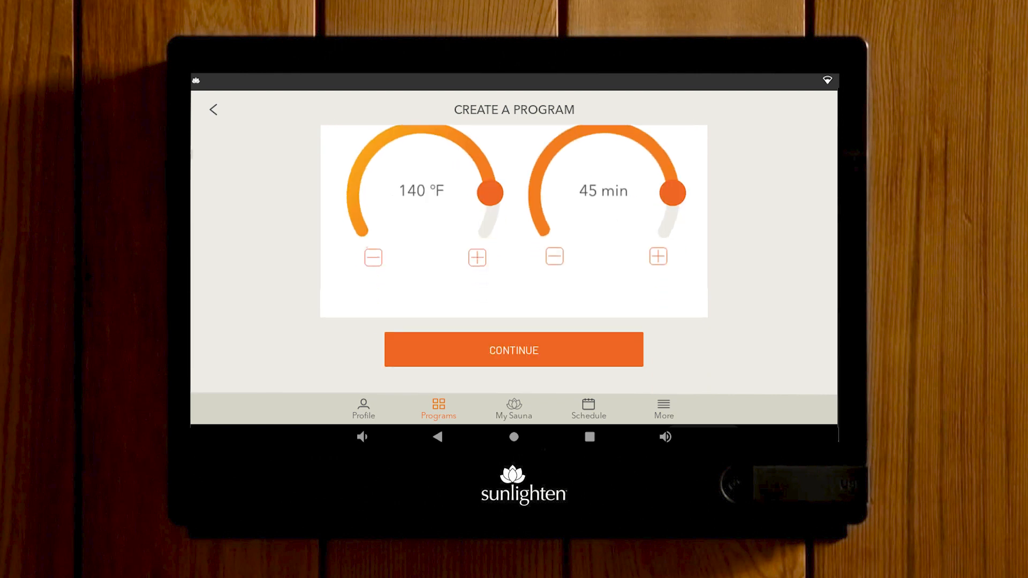
{"action": "left_click", "coordinate": [514, 349]}
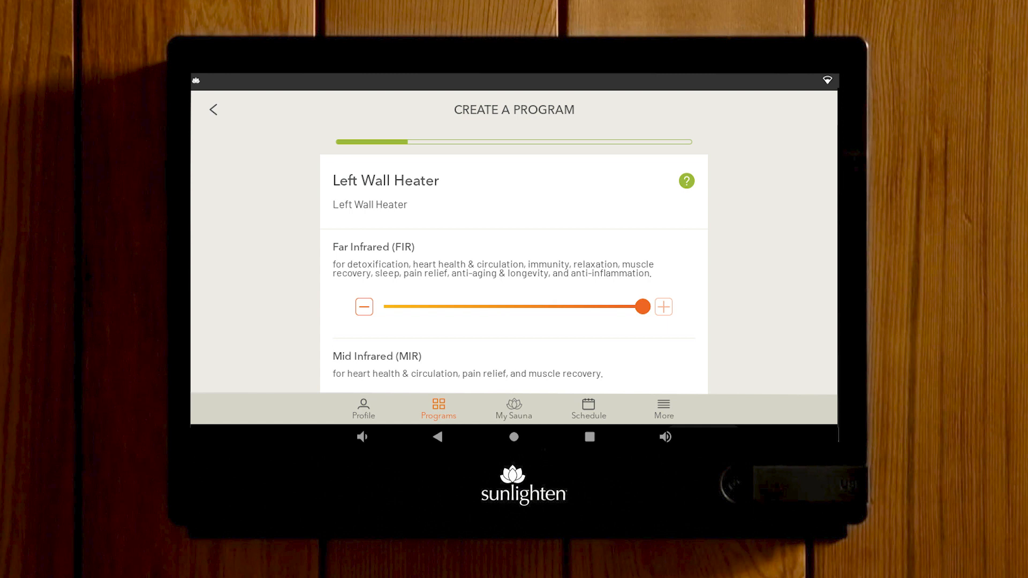
Keep Left Wall Heater far and mid infrared at maximum, toggling near infrared off and back on.
{"action": "left_click", "coordinate": [642, 306]}
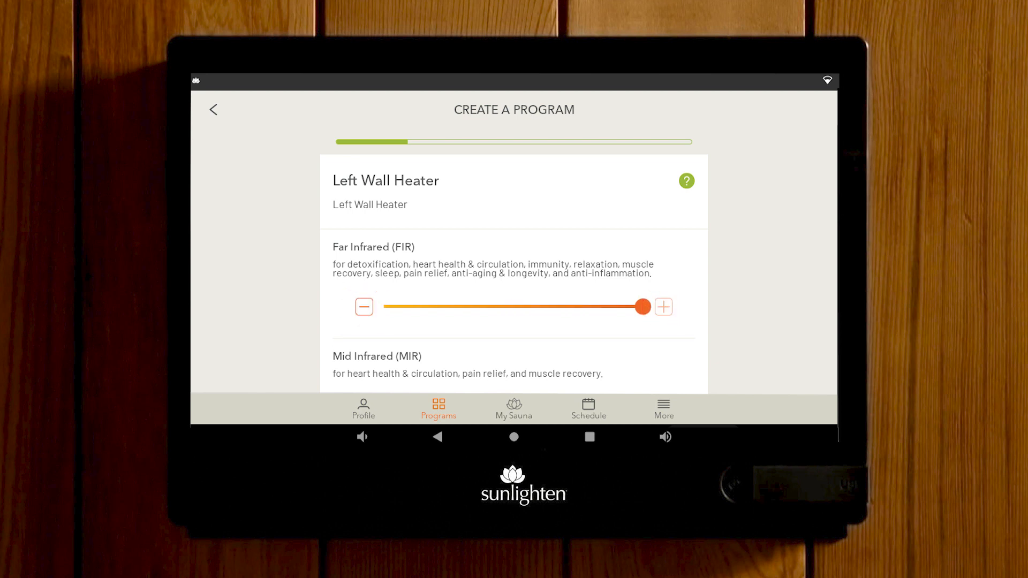
{"action": "scroll", "scroll_direction": "down", "scroll_amount": 3}
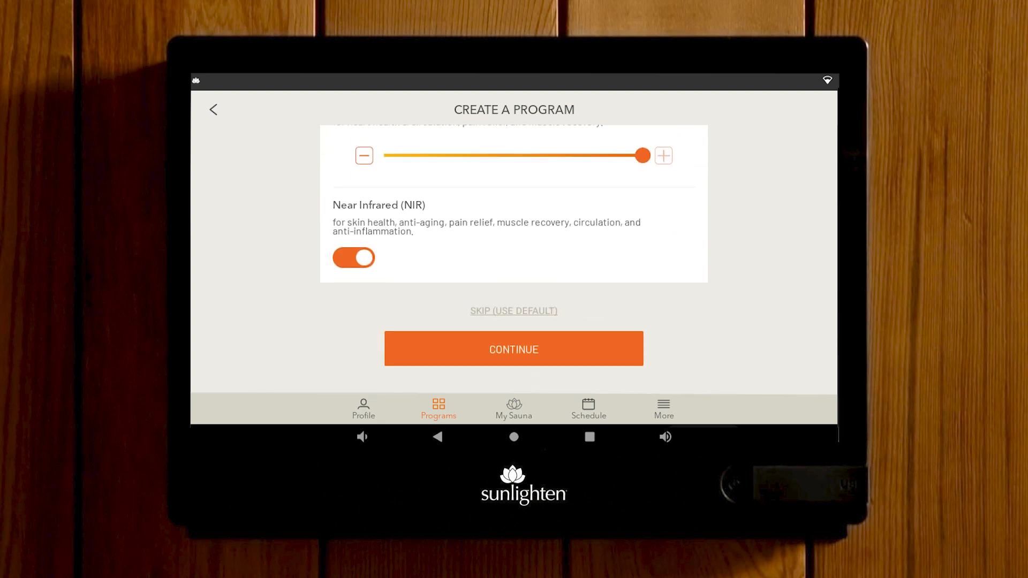
{"action": "left_click", "coordinate": [352, 258]}
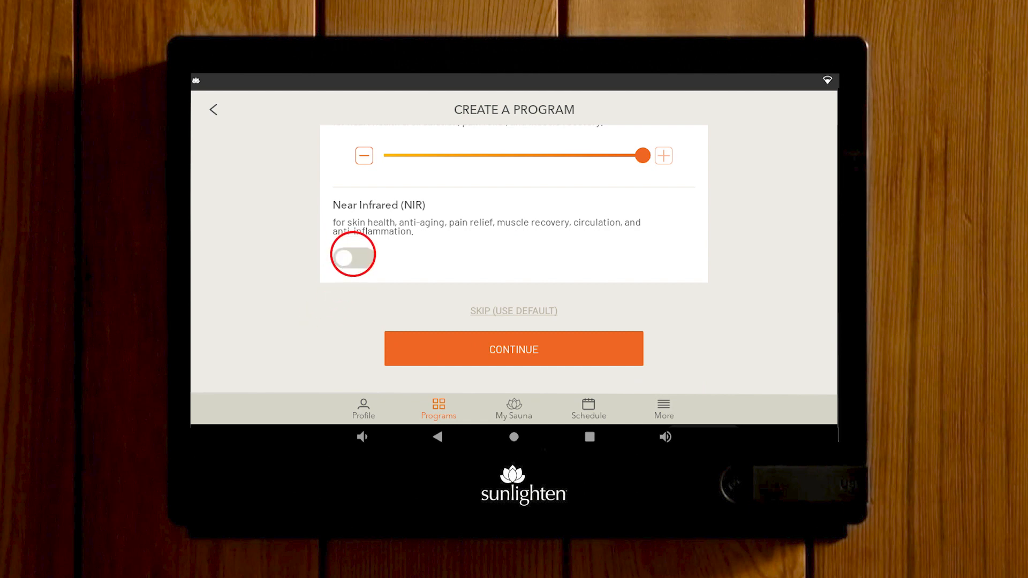
{"action": "left_click", "coordinate": [353, 254]}
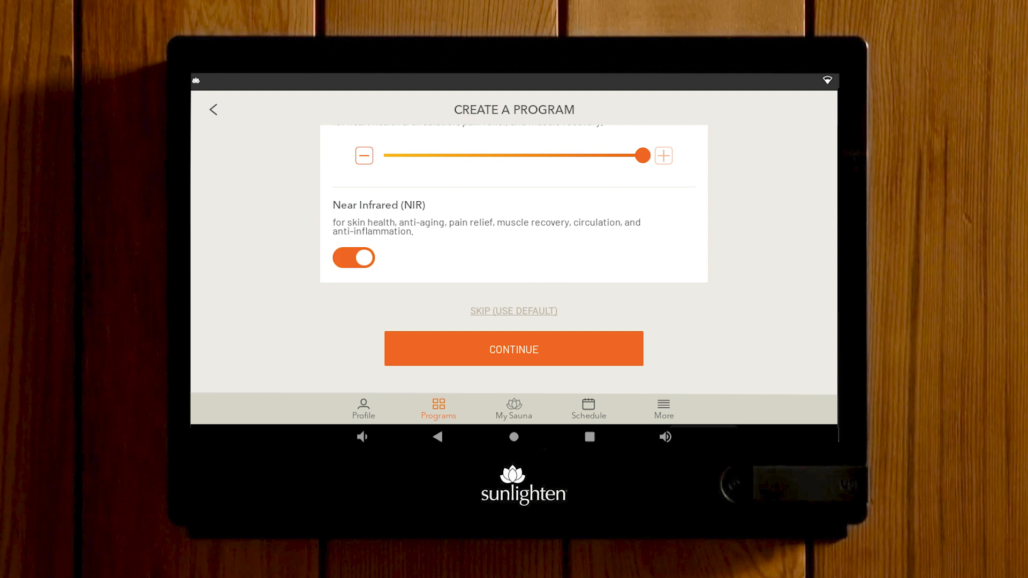
{"action": "left_click", "coordinate": [514, 349]}
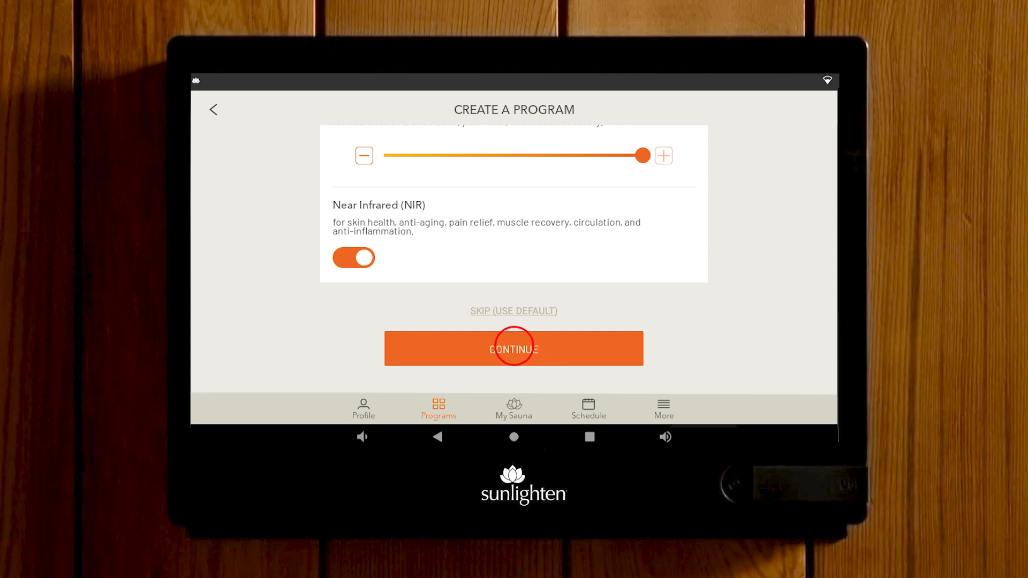
View the Floor Heater help, then save the 30-minute Custom Program.
{"action": "left_click", "coordinate": [513, 348]}
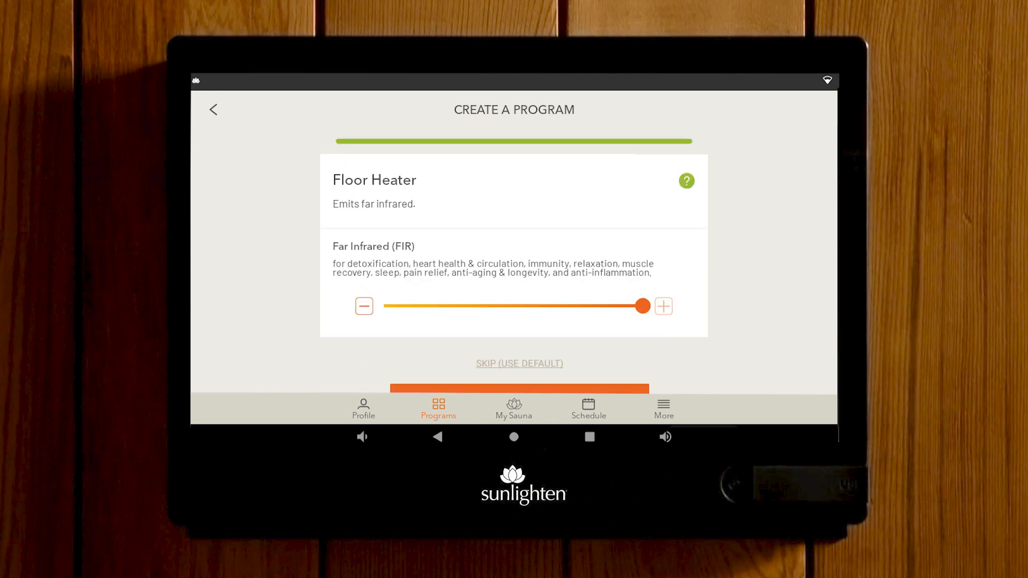
{"action": "left_click", "coordinate": [686, 181]}
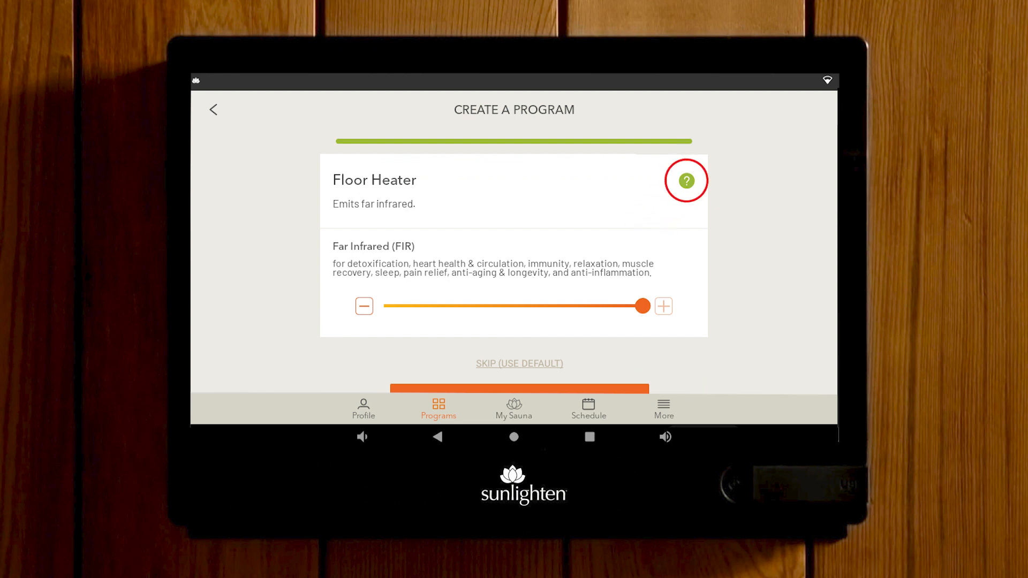
{"action": "left_click", "coordinate": [685, 180]}
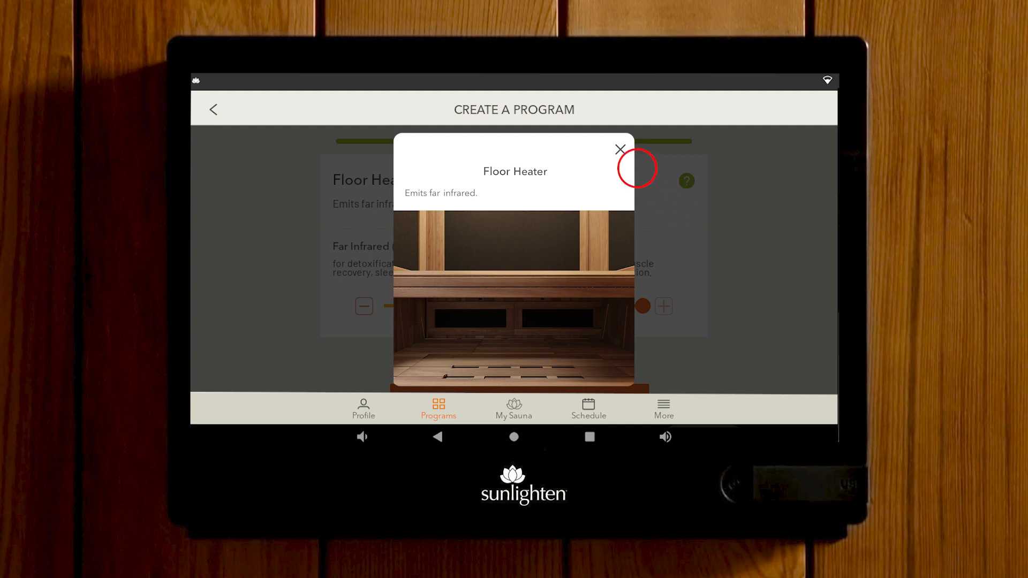
{"action": "left_click", "coordinate": [619, 149]}
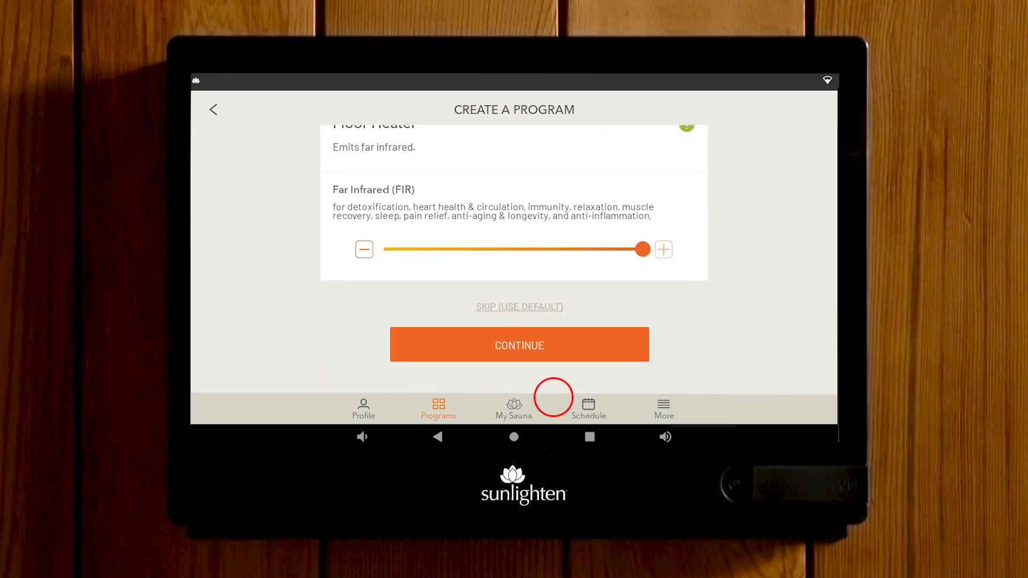
{"action": "left_click", "coordinate": [519, 344]}
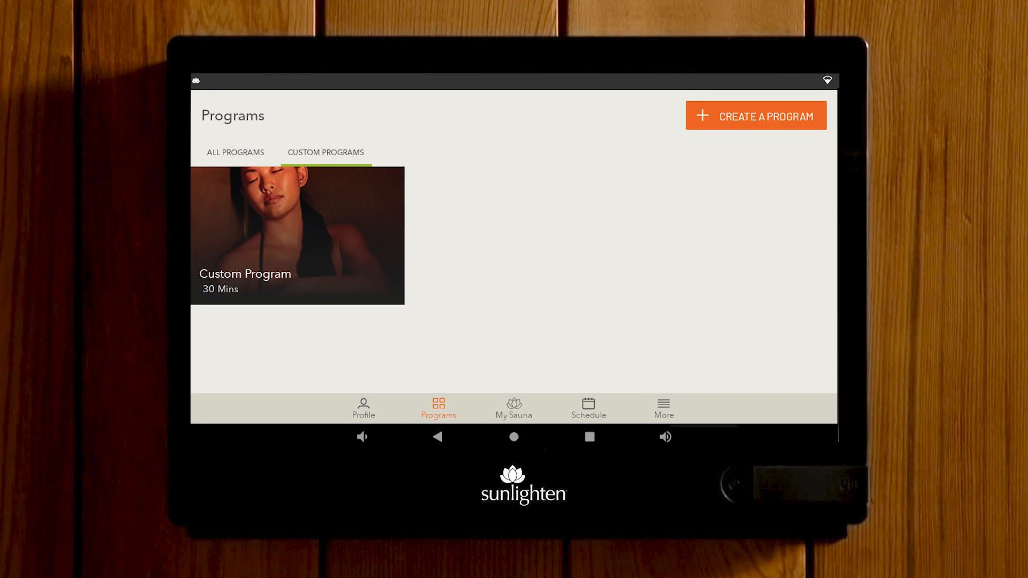